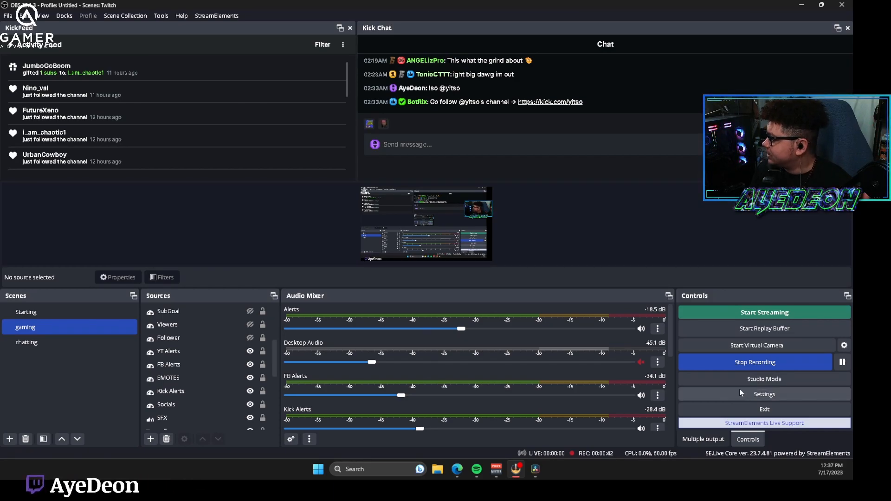
Step: Enable the replay buffer in Output settings with a 45-second maximum replay time
left_click(764, 394)
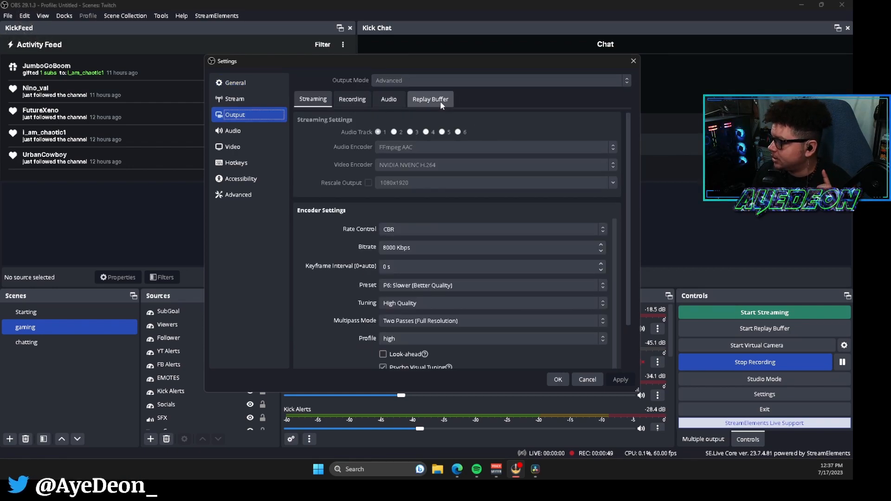
left_click(430, 98)
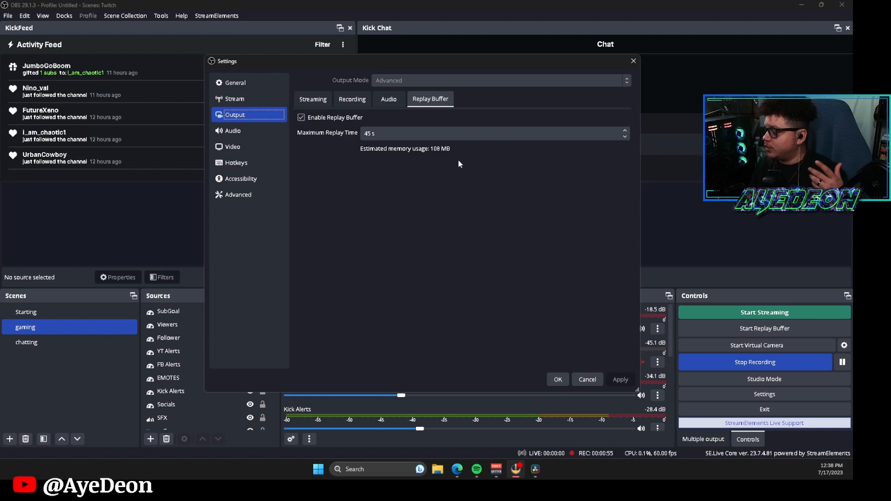
left_click(492, 133)
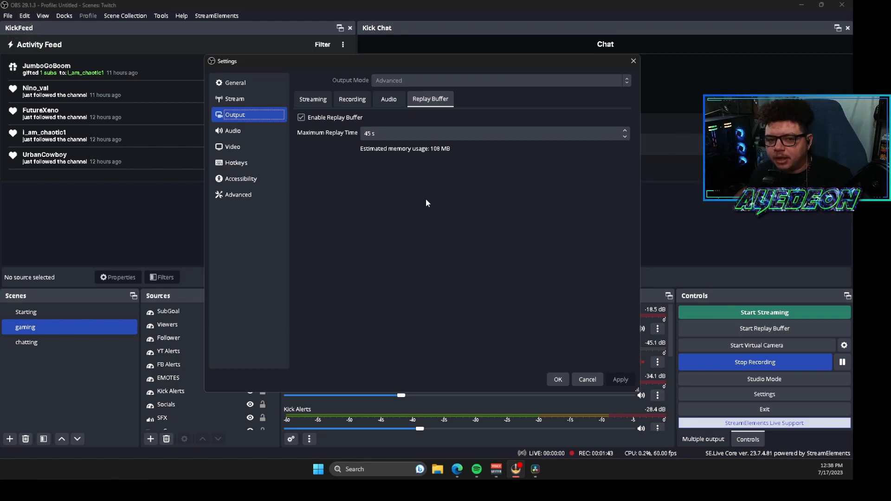
Step: In General settings, set the replay buffer to auto-start when streaming begins
left_click(235, 83)
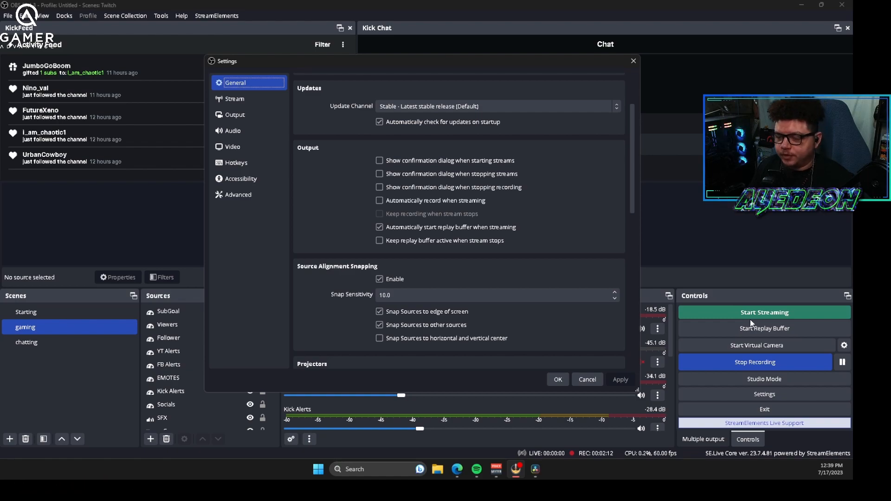
Step: Set the recording path to D:/TikTokClips and review the MP4, 20000 Kbps CBR encoder settings
left_click(235, 114)
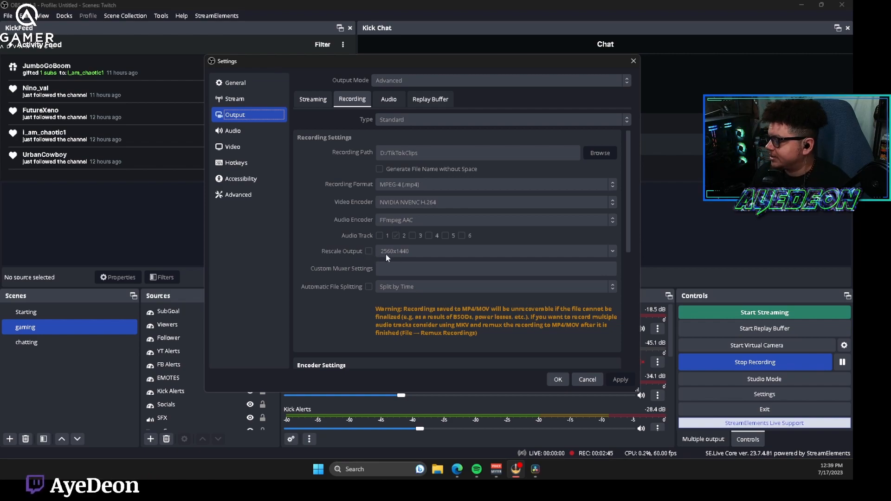
mouse_move(413, 257)
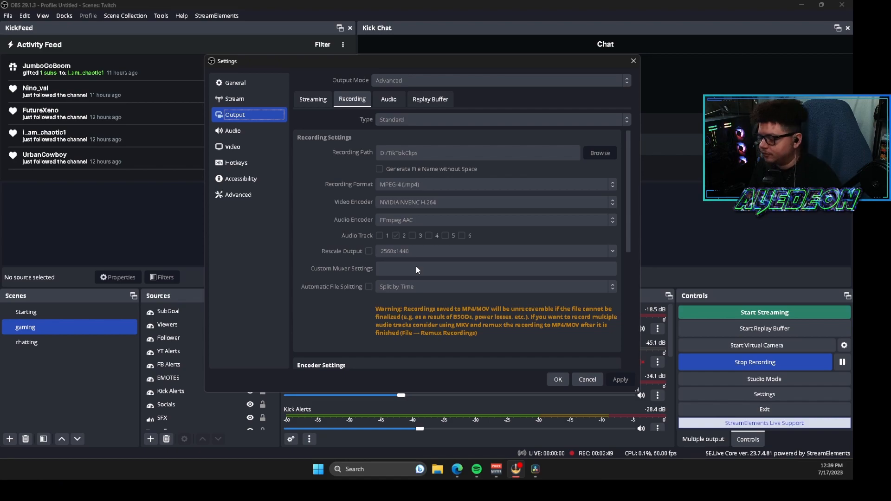
scroll("down", 3)
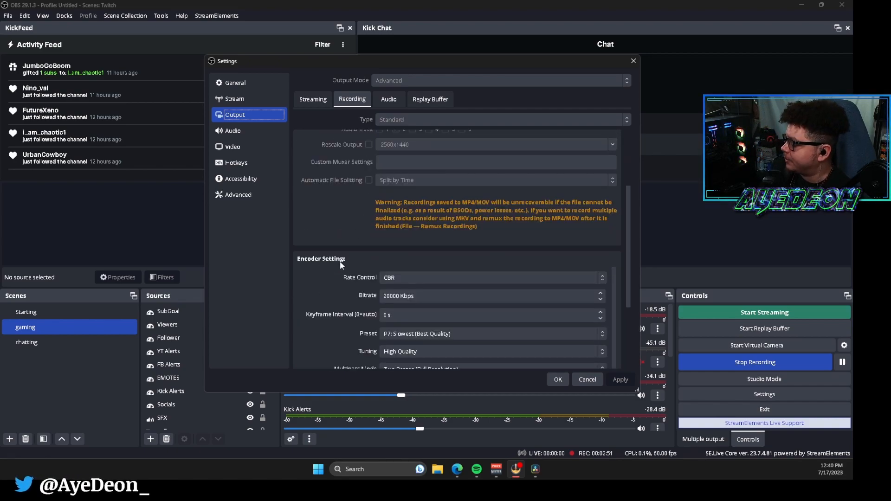
scroll("down", 3)
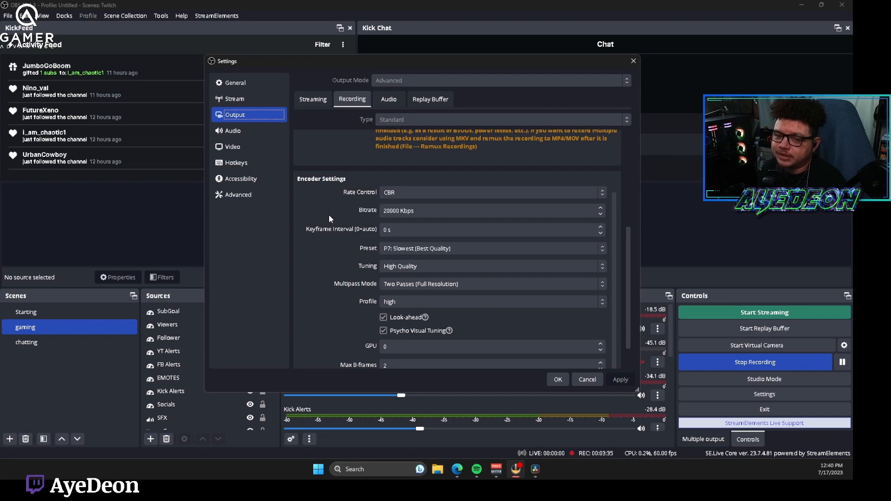
Step: In Hotkeys, select the Start Replay Buffer binding field
left_click(236, 162)
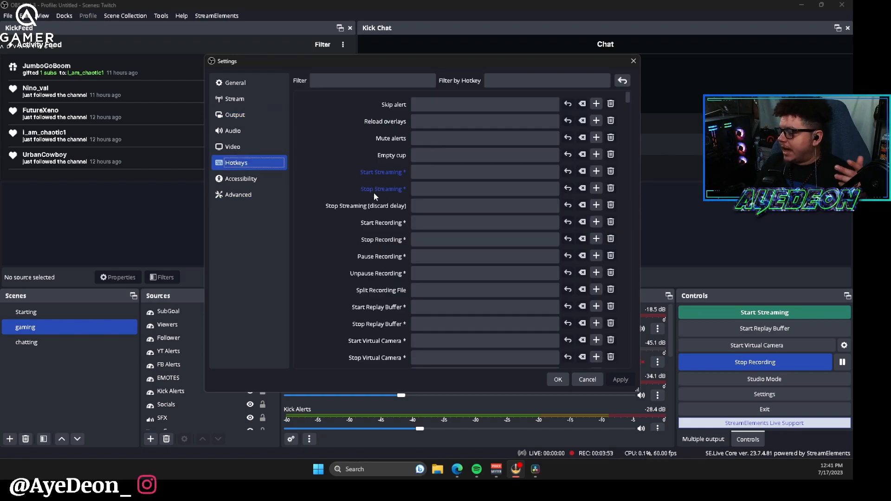
scroll("down", 3)
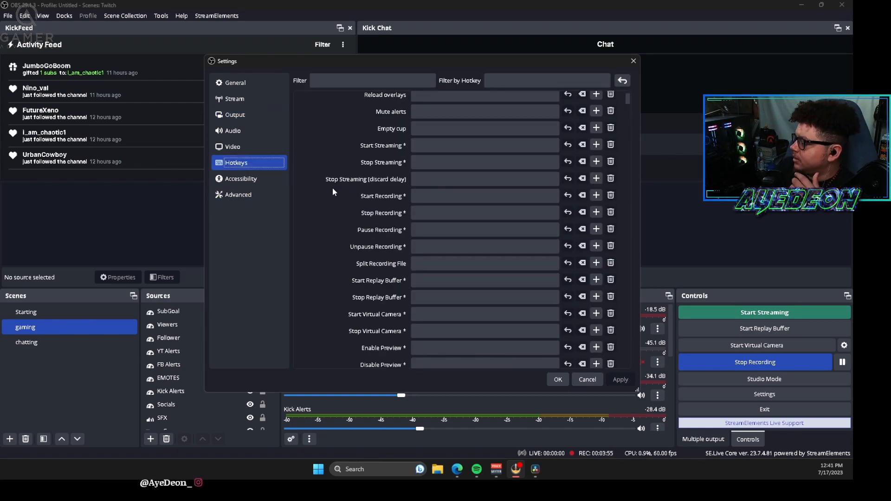
scroll("down", 3)
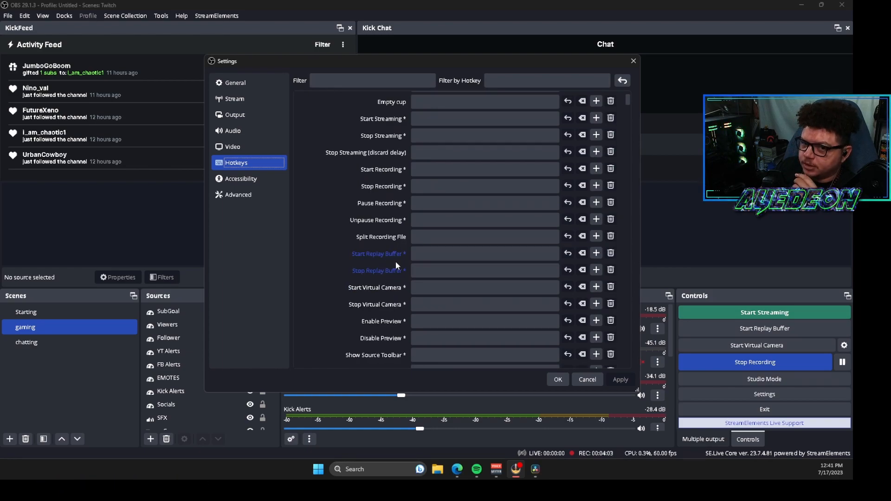
left_click(484, 254)
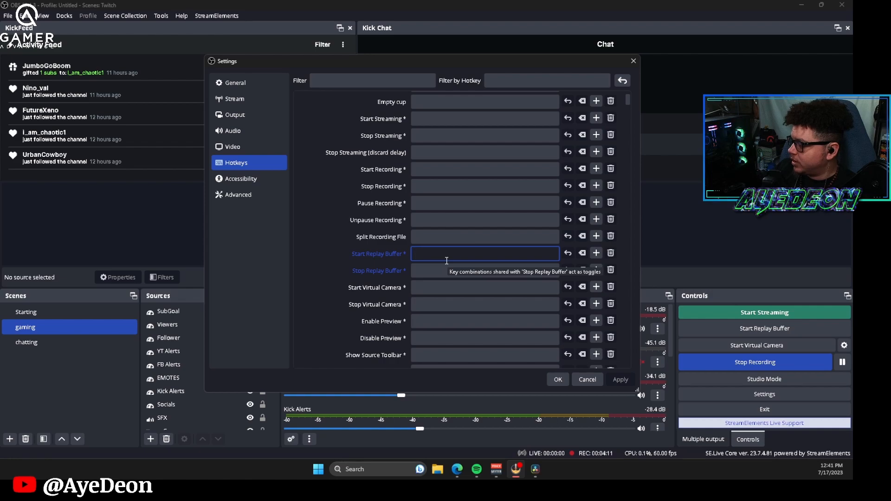
left_click(484, 253)
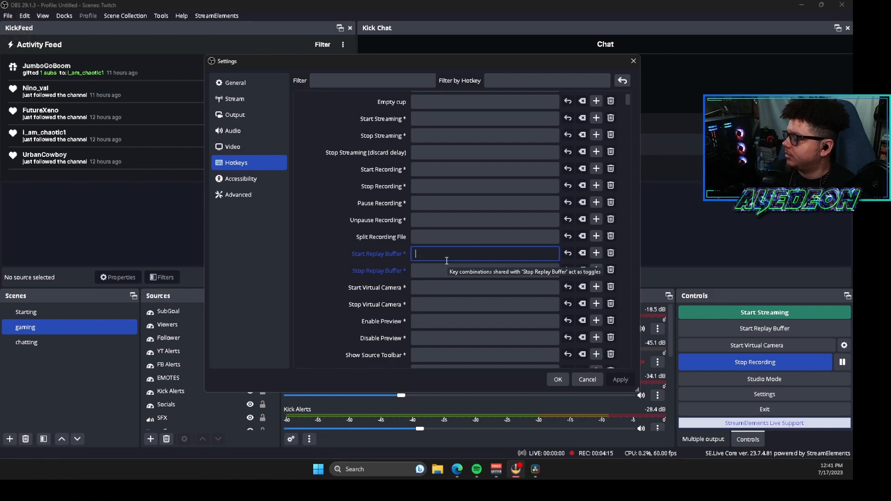
Step: Select the Replay Buffer Save Replay hotkey field
scroll("down", 3)
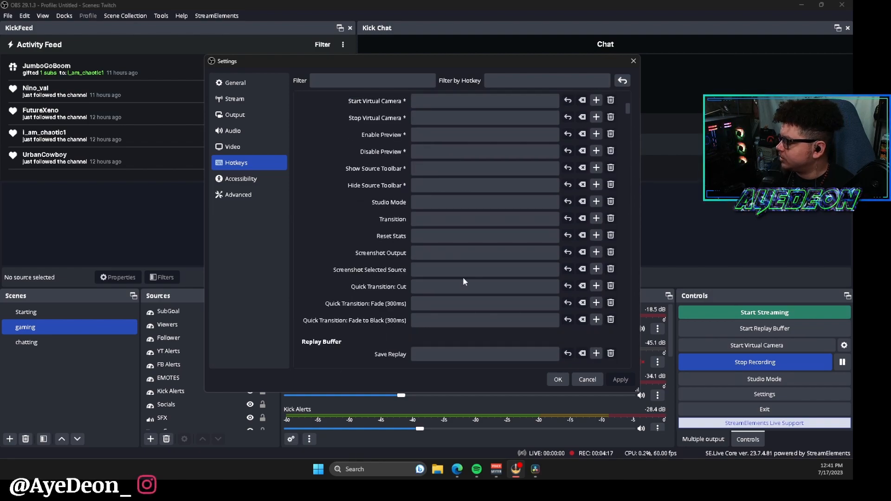
scroll("down", 3)
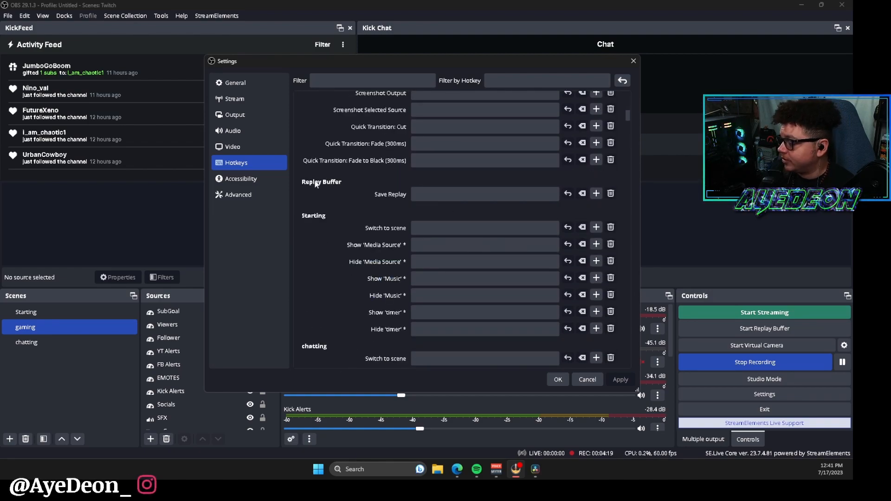
left_click(484, 194)
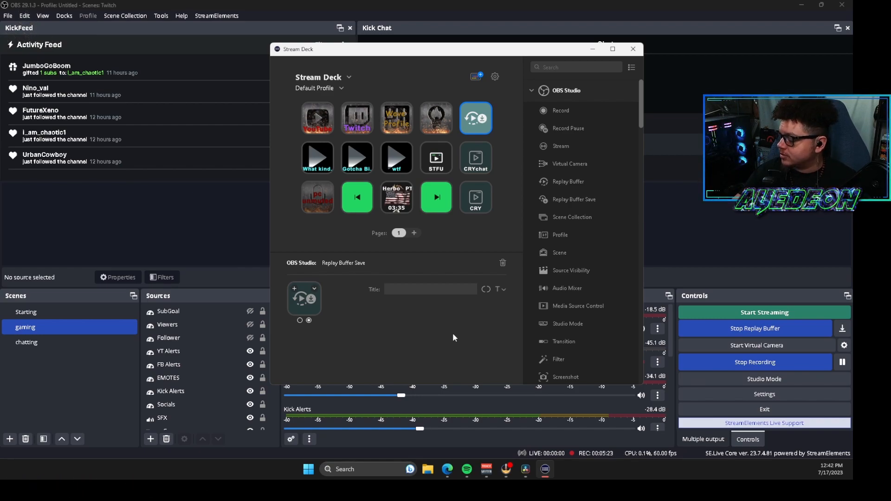
Step: Add a Stream Deck key for OBS Replay Buffer Save, then return to the main OBS window
left_click(475, 118)
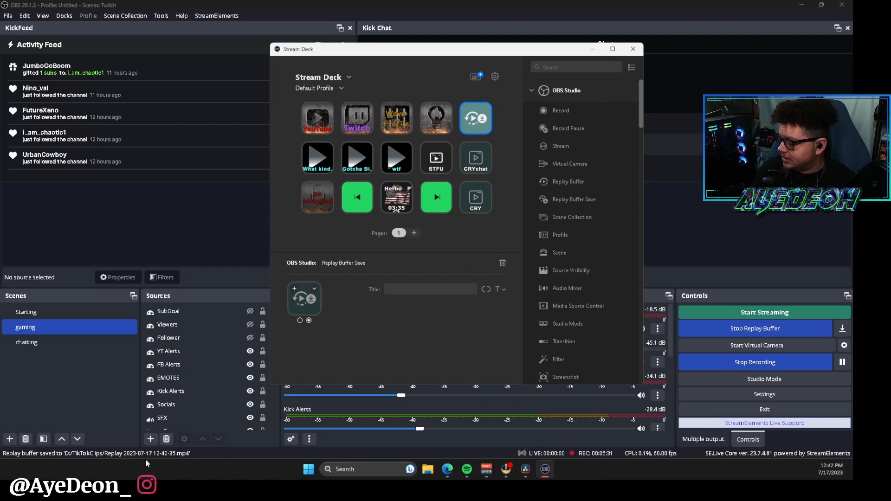
left_click(632, 49)
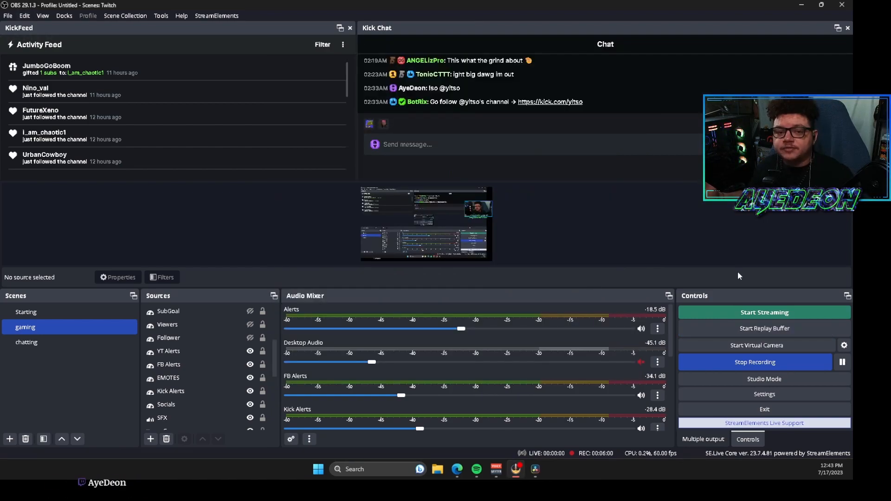